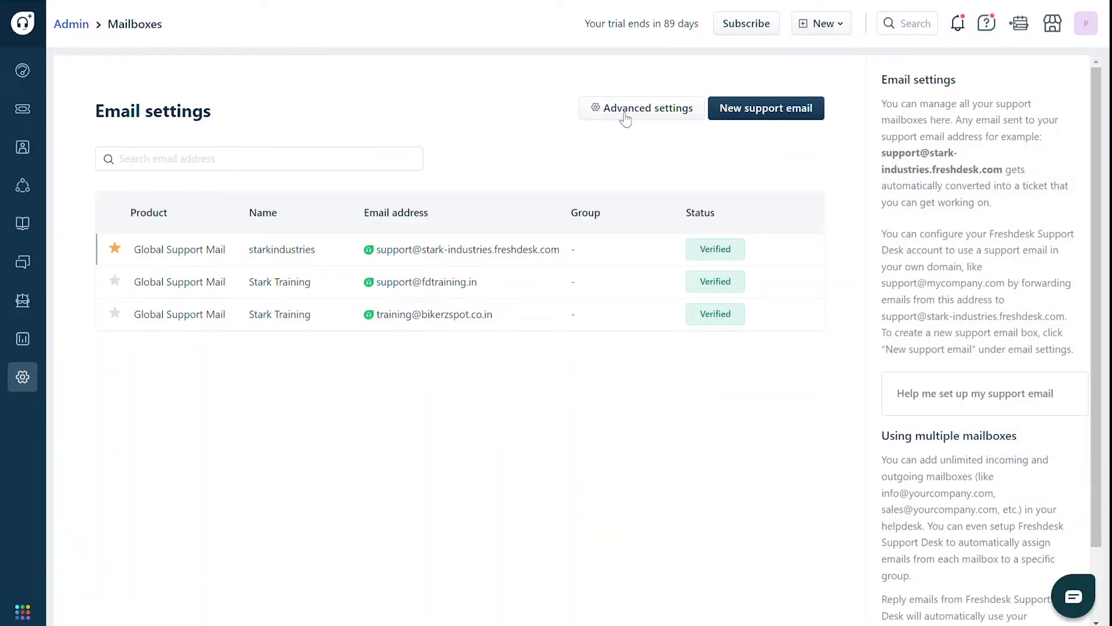
Step: Reach the Configure DKIM page from Email settings via Advanced settings
{"action": "left_click", "coordinate": [642, 108]}
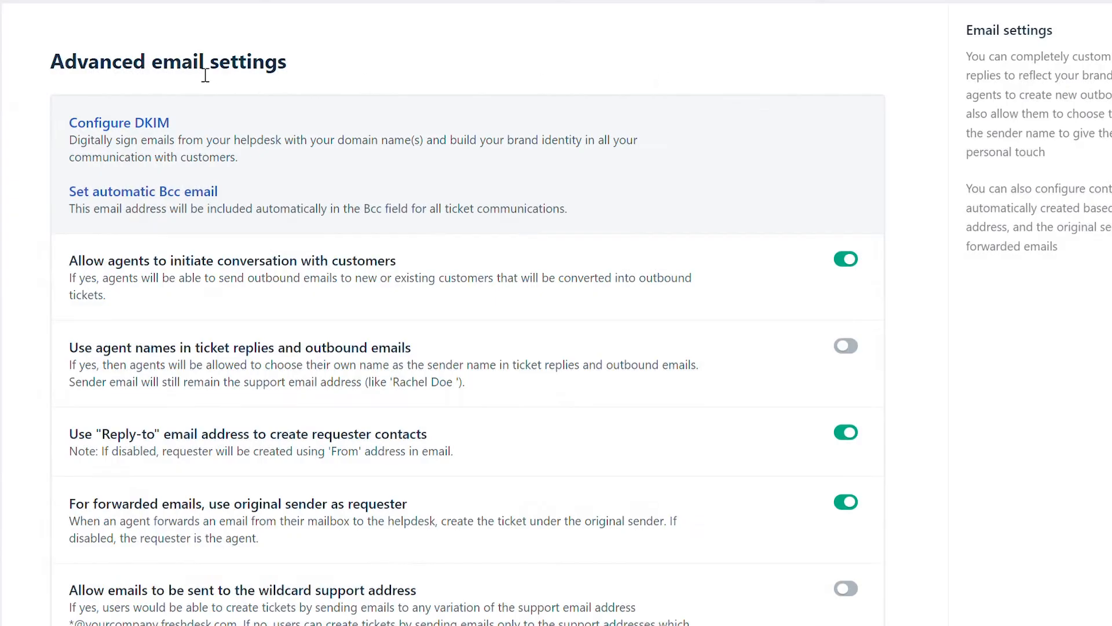
{"action": "left_click", "coordinate": [118, 123]}
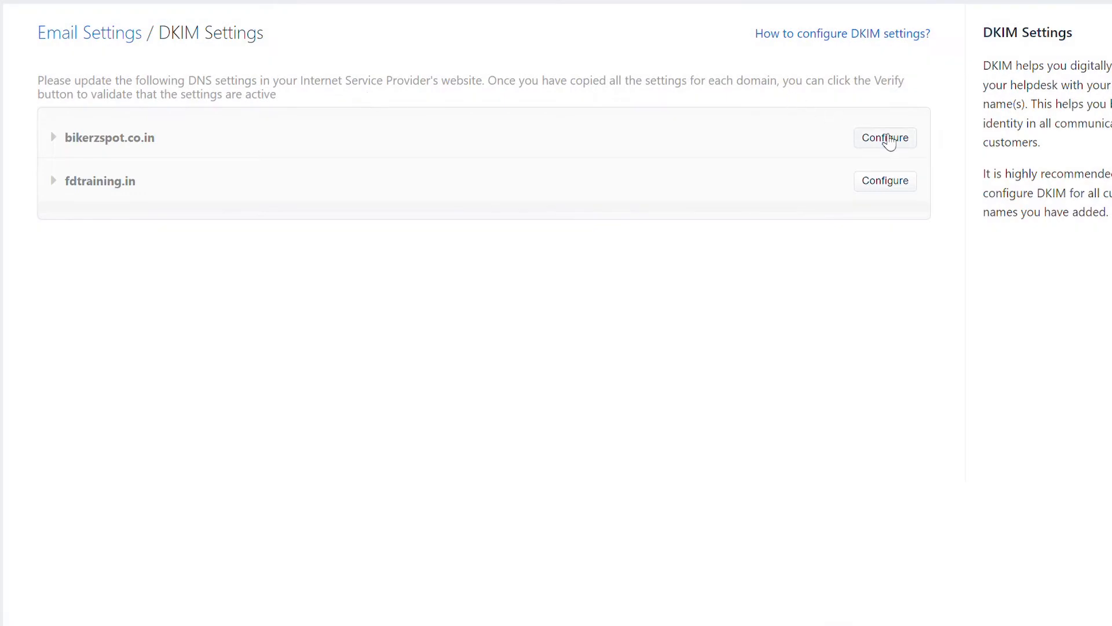
{"action": "left_click", "coordinate": [885, 138]}
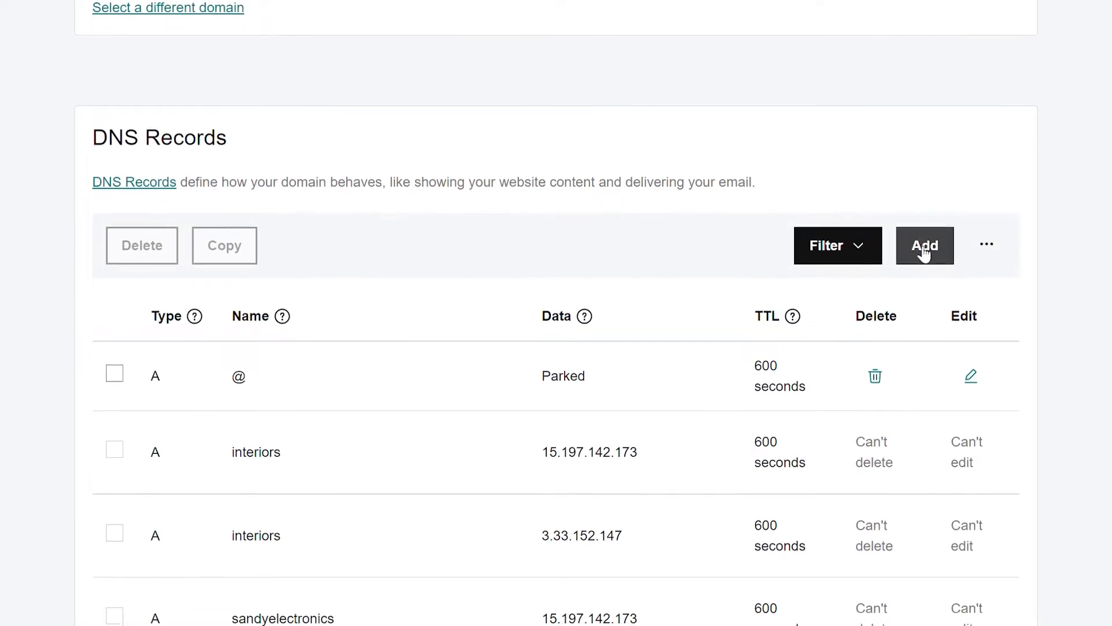
Step: Add CNAME fyp1c._domainkey → wl405237s2.domainkey.freshemail.io with custom TTL 600 seconds
{"action": "left_click", "coordinate": [925, 246]}
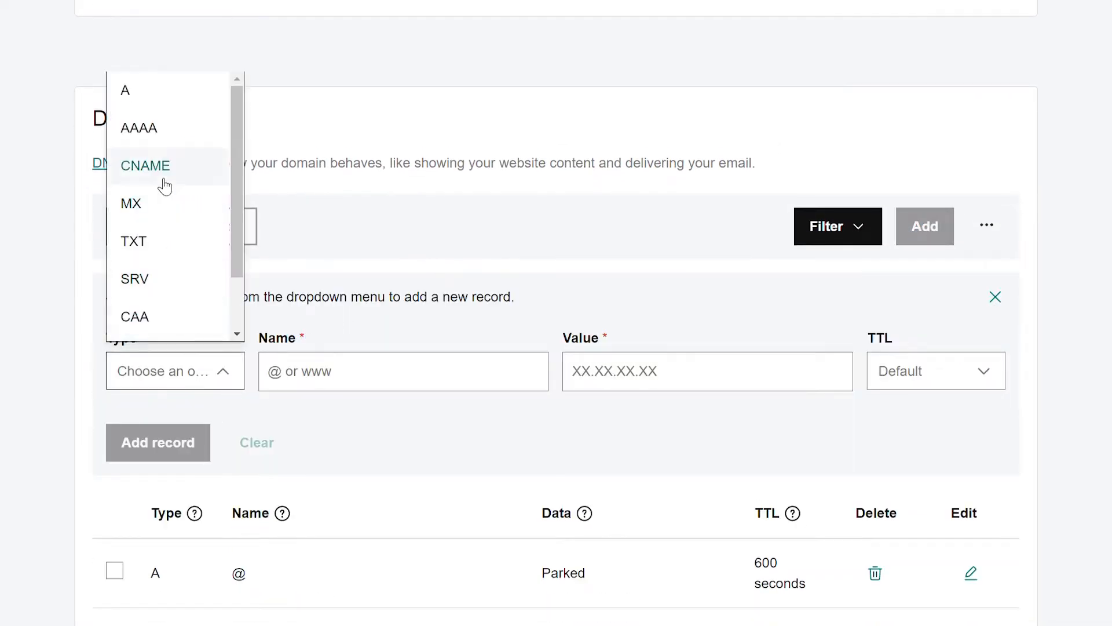
{"action": "left_click", "coordinate": [145, 164]}
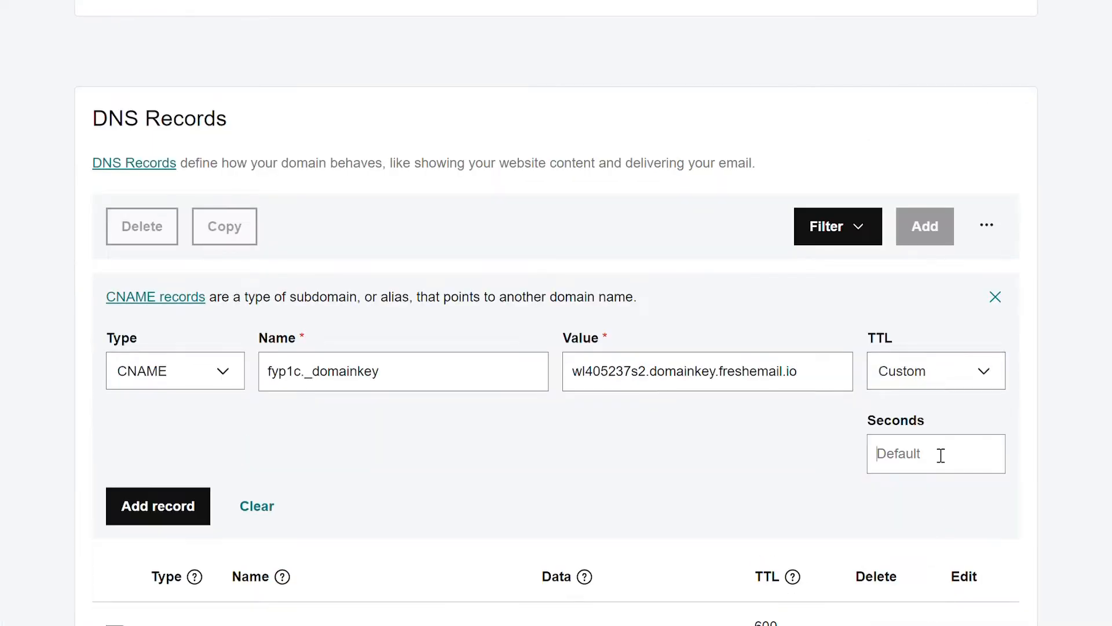
{"action": "type", "text": "600"}
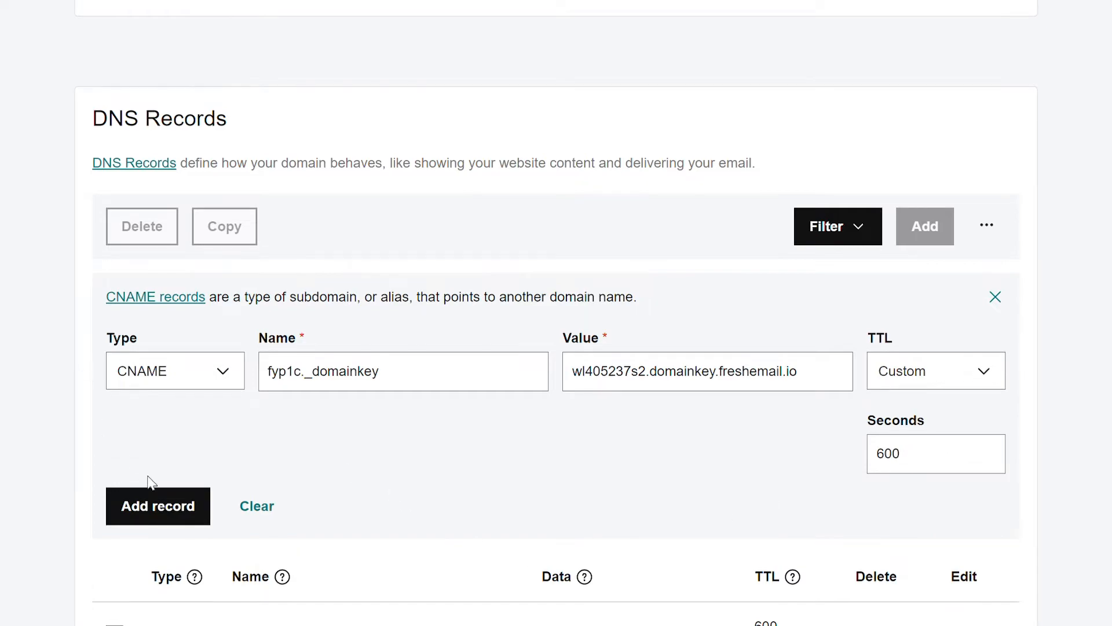
{"action": "left_click", "coordinate": [158, 505]}
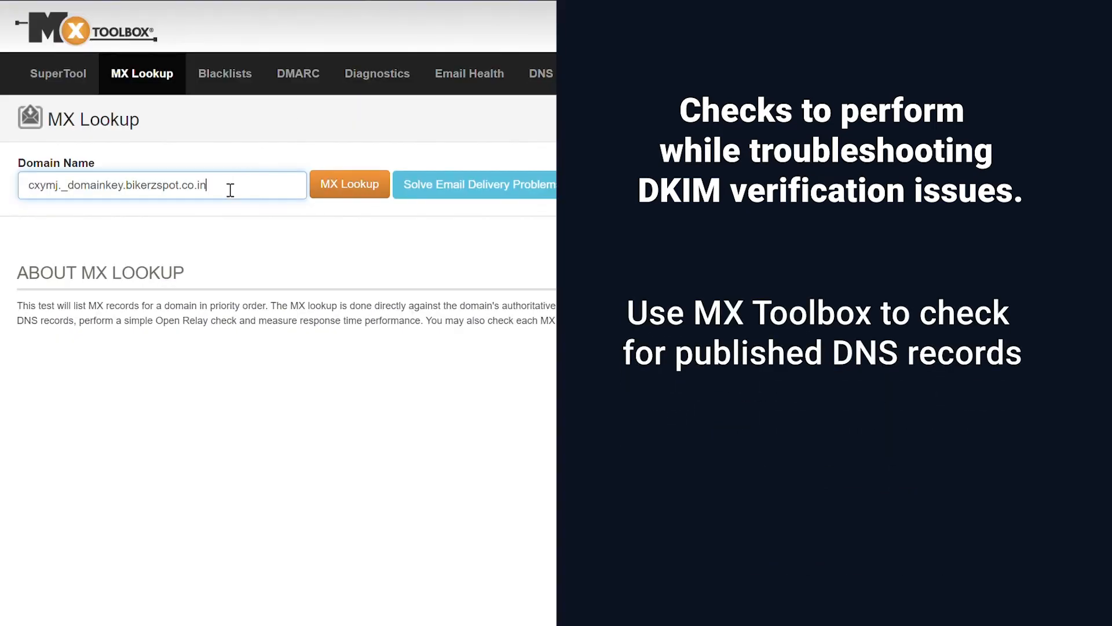
Step: Run an MX Toolbox lookup on cxymj._domainkey.bikerzspot.co.in to confirm it is published
{"action": "left_click", "coordinate": [349, 184]}
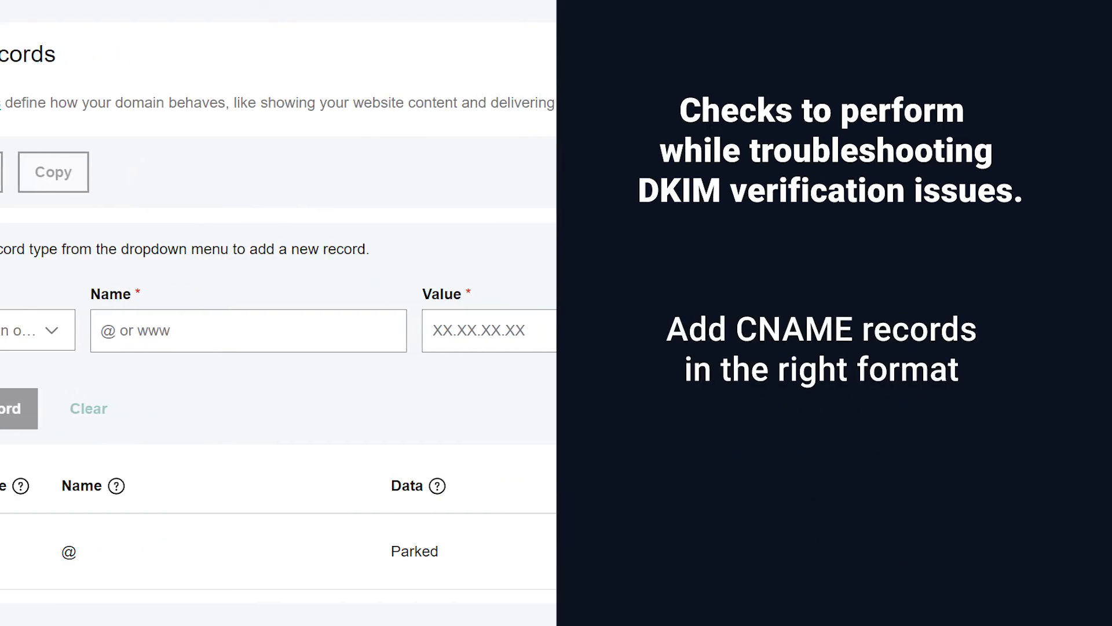
{"action": "left_click", "coordinate": [479, 330]}
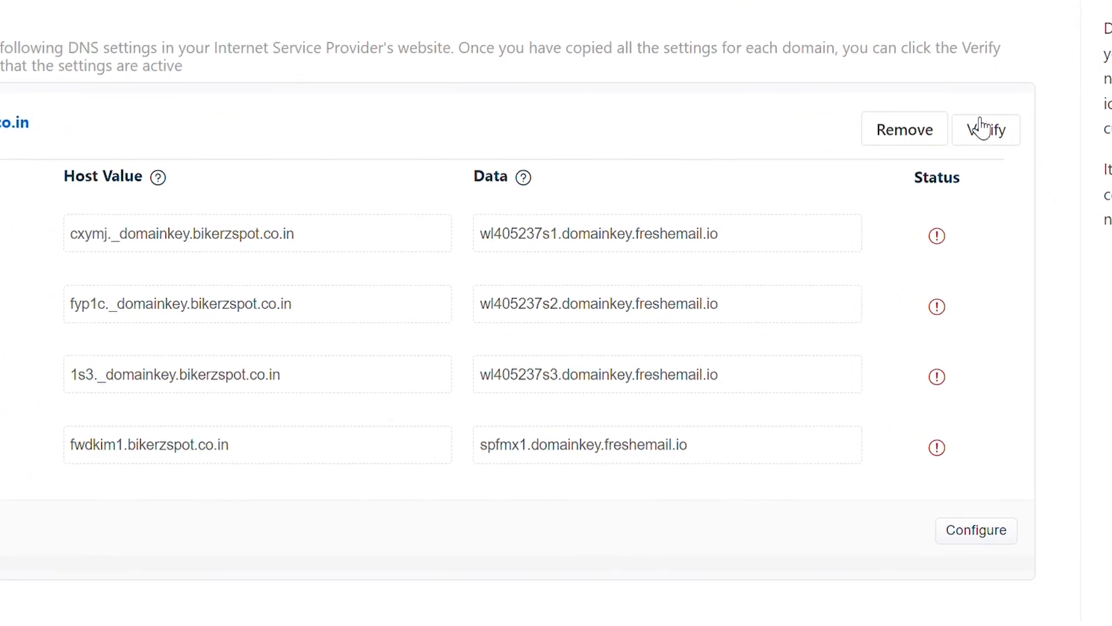
Step: Verify bikerzspot.co.in so all four DKIM CNAME records show green ticks
{"action": "left_click", "coordinate": [992, 129]}
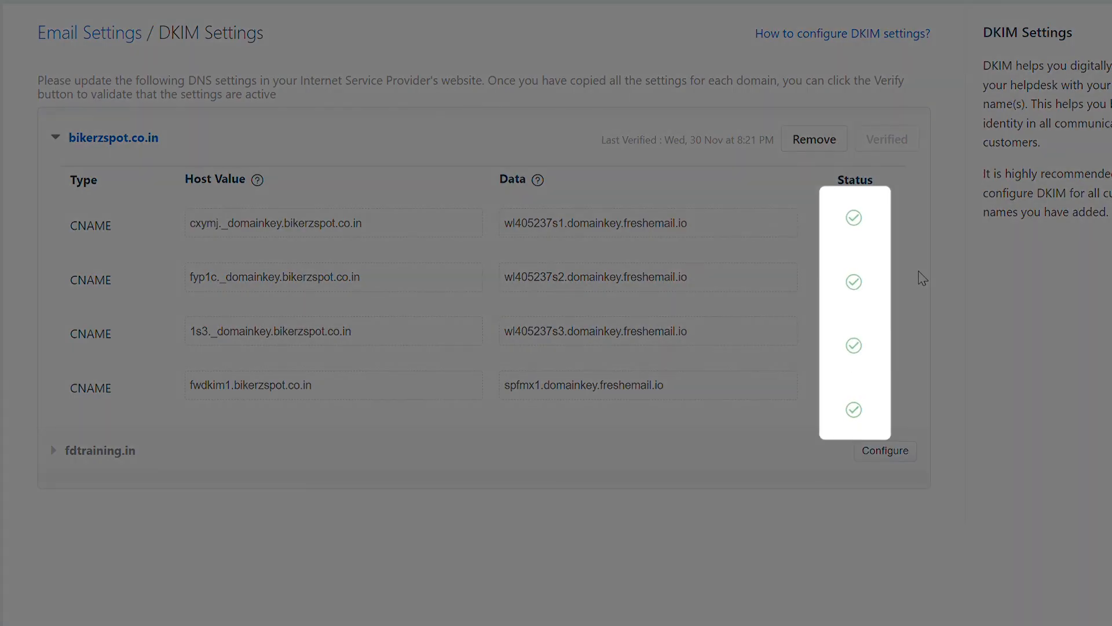